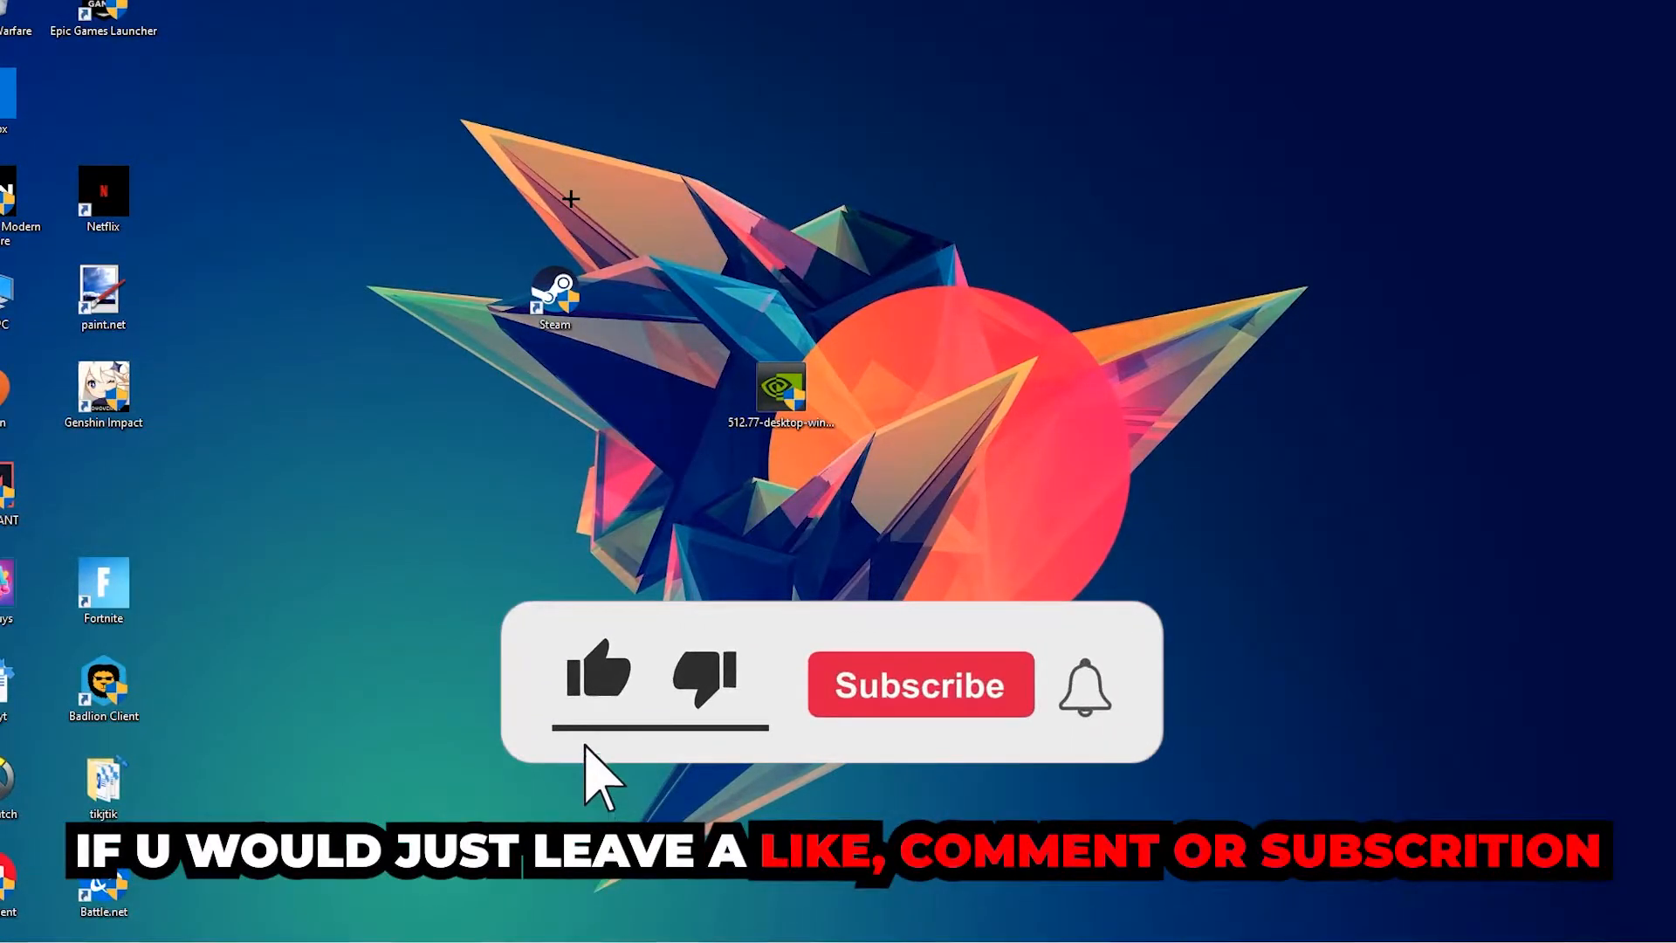
- Search 'wind' from the Start menu and launch the Windows Defender Firewall control panel
click(919, 684)
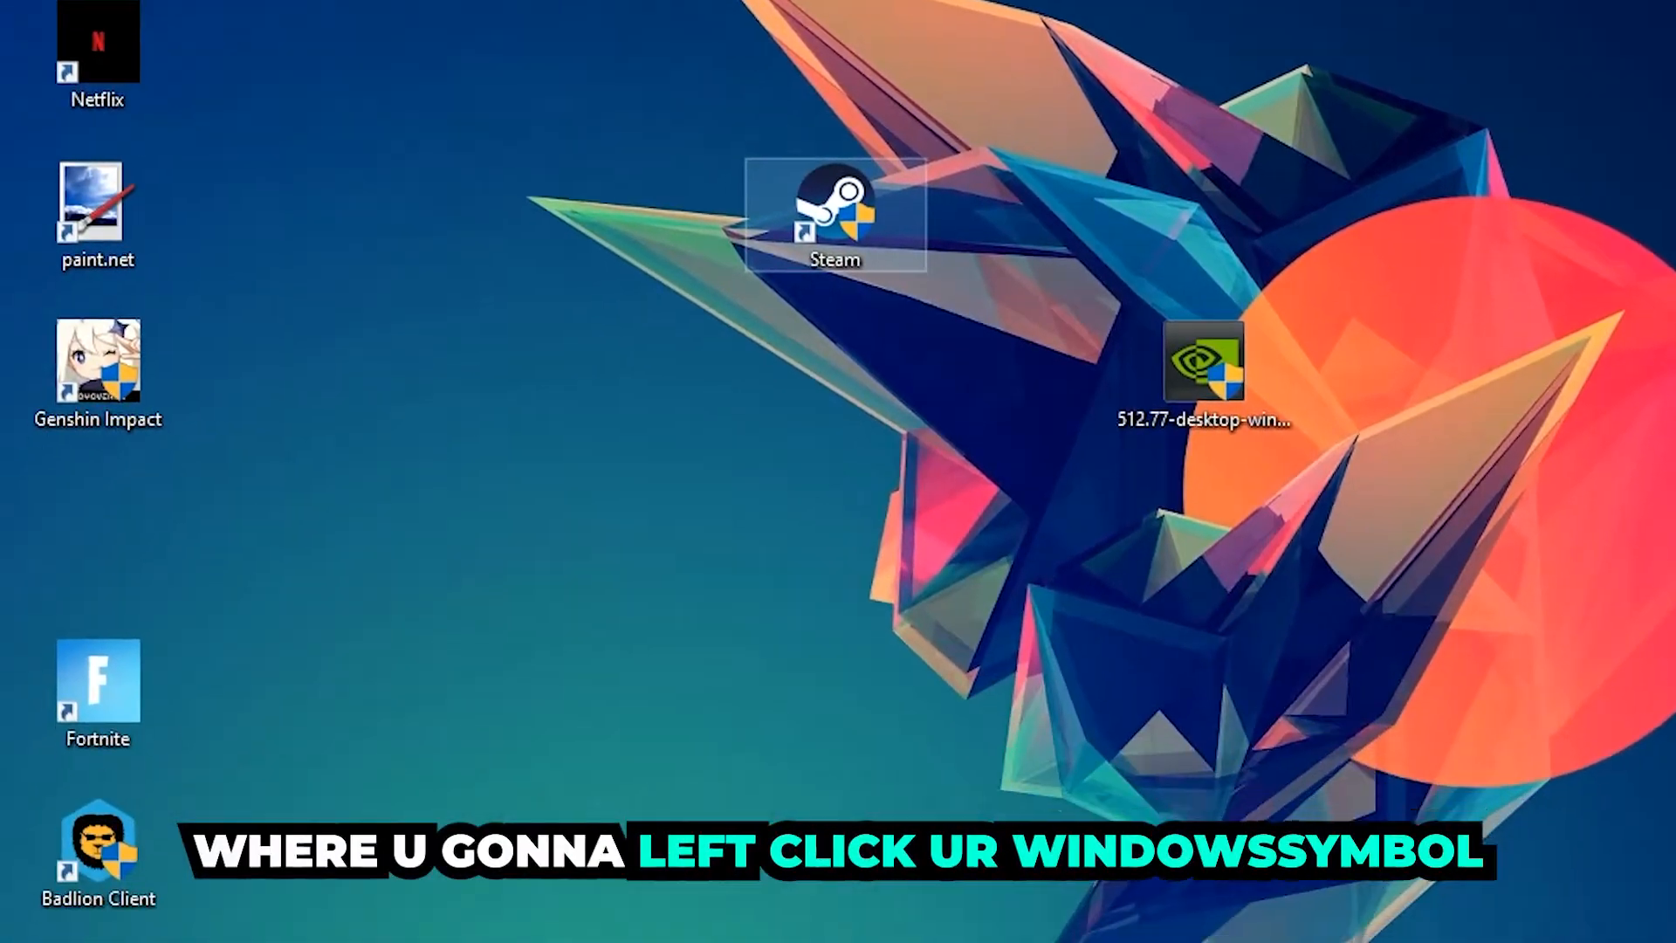
click(18, 922)
text(wind)
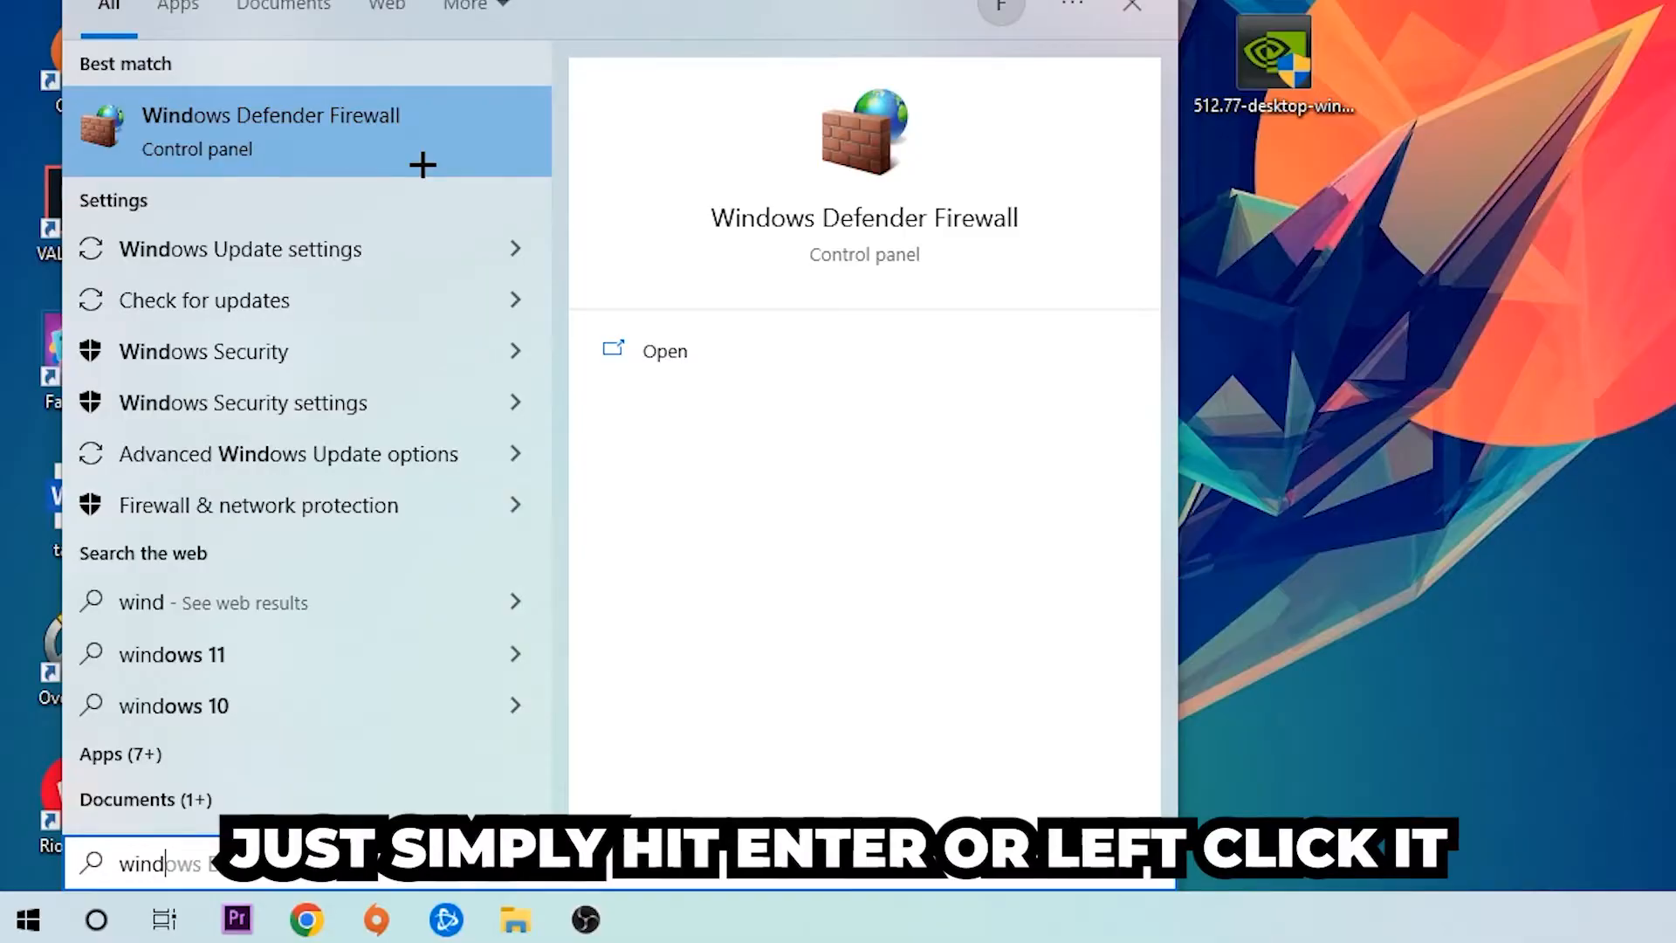
click(270, 115)
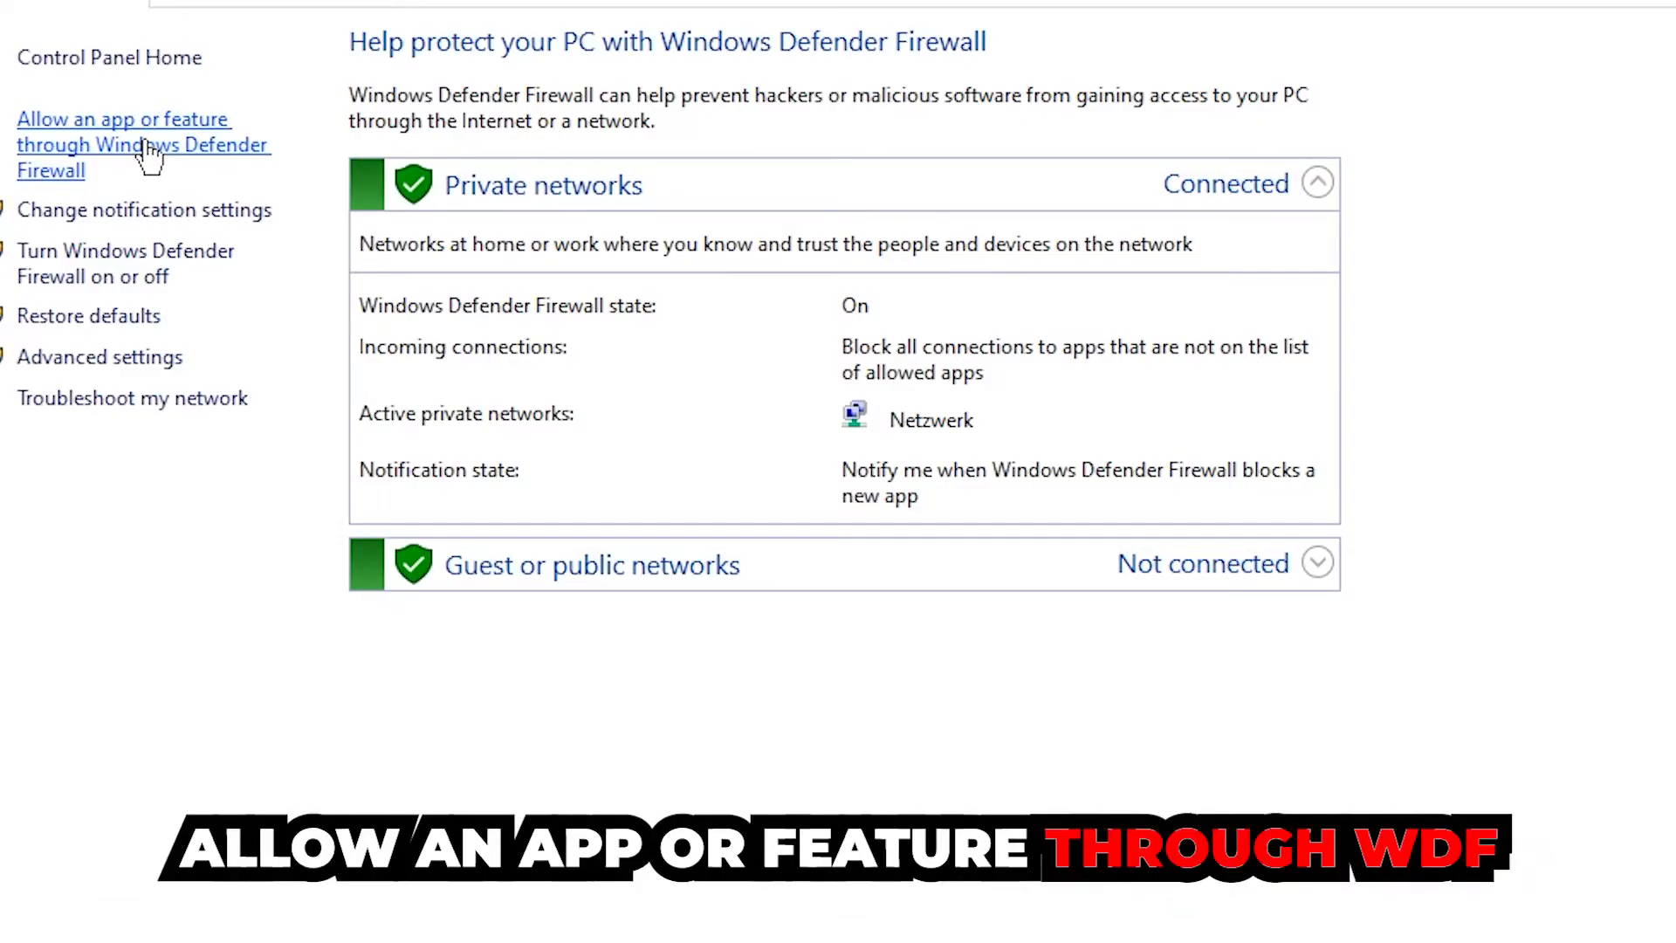
- Show the apps allowed through the firewall and unlock them with Change settings
click(123, 144)
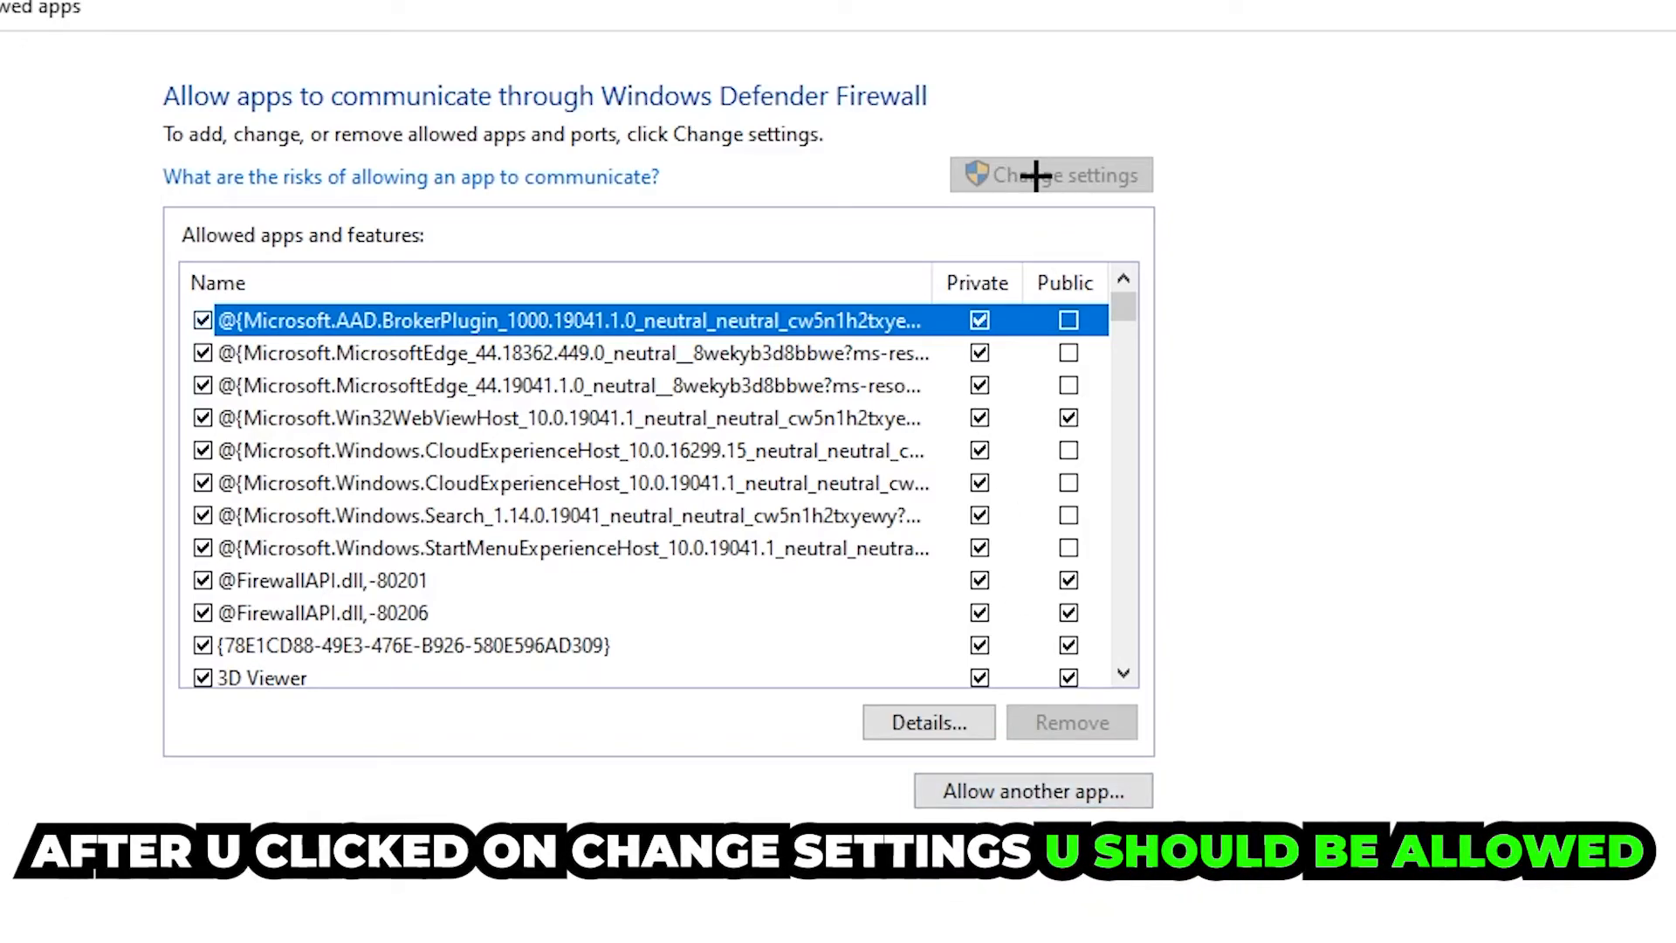
click(1030, 791)
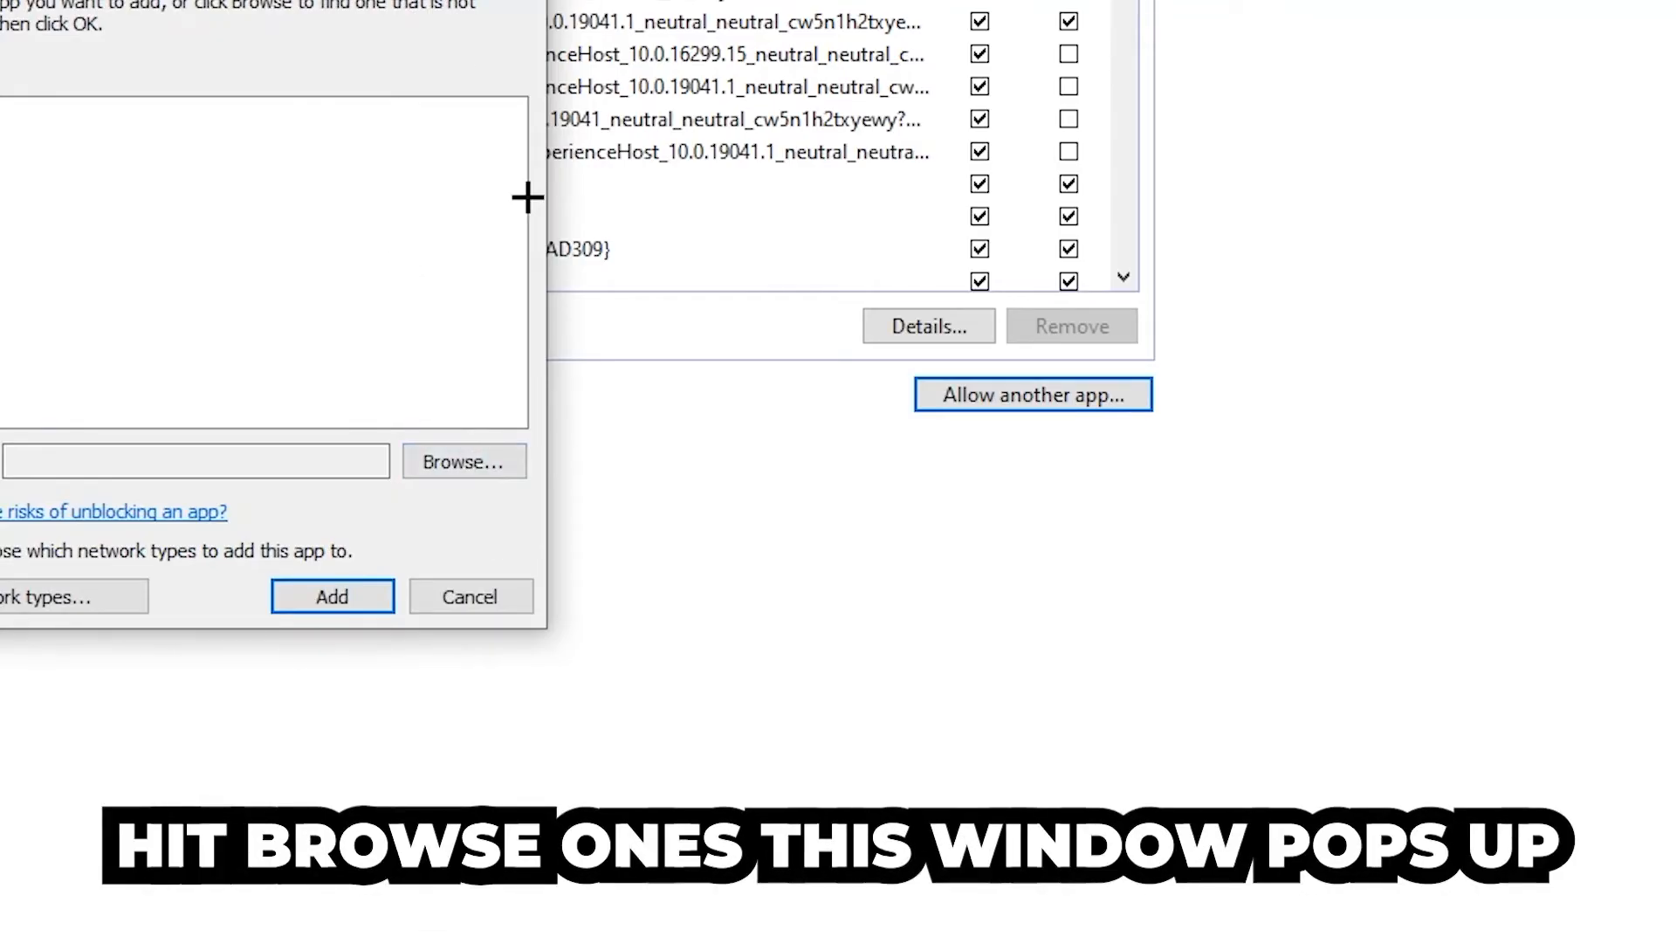
- Browse to the game's executable and add it to the allowed apps list
click(463, 460)
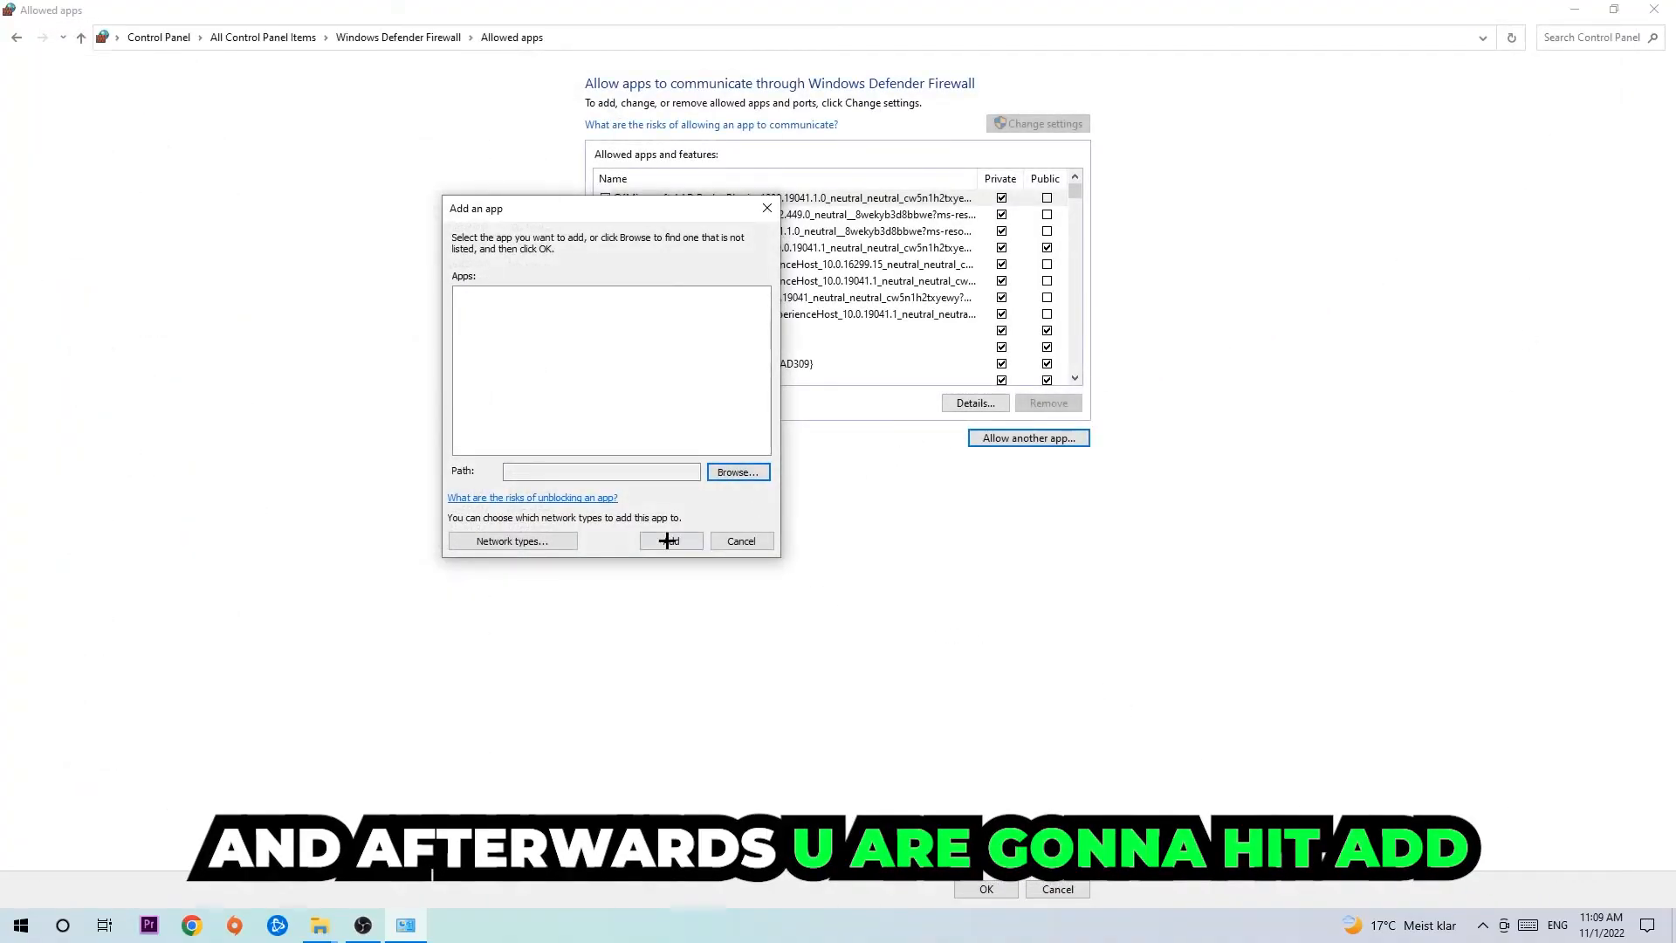
click(671, 541)
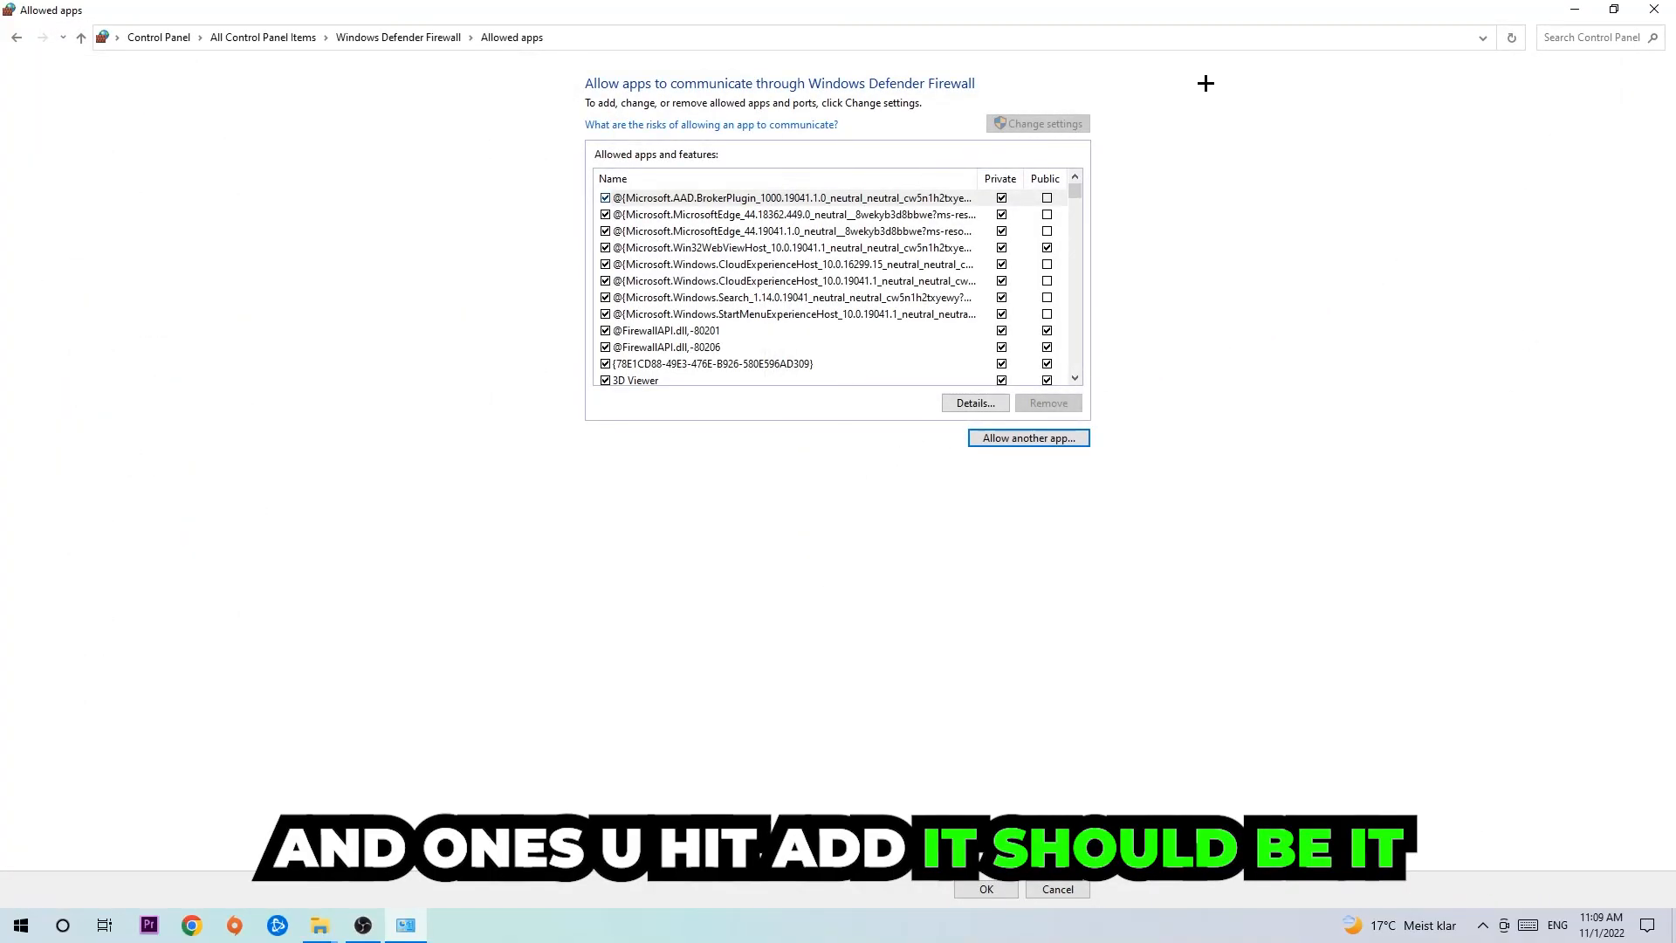